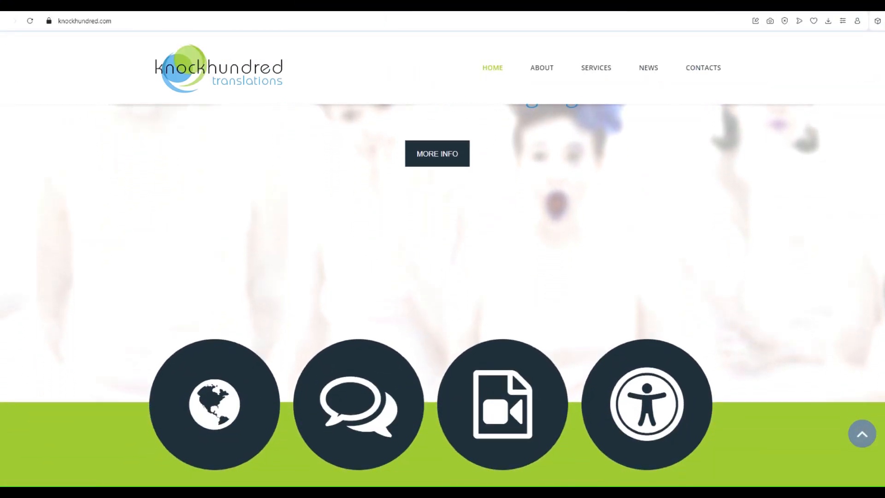
Step: Scroll the home page and choose WORK WITH KNOCKHUNDRED from the CONTACTS menu
scroll(down, 3)
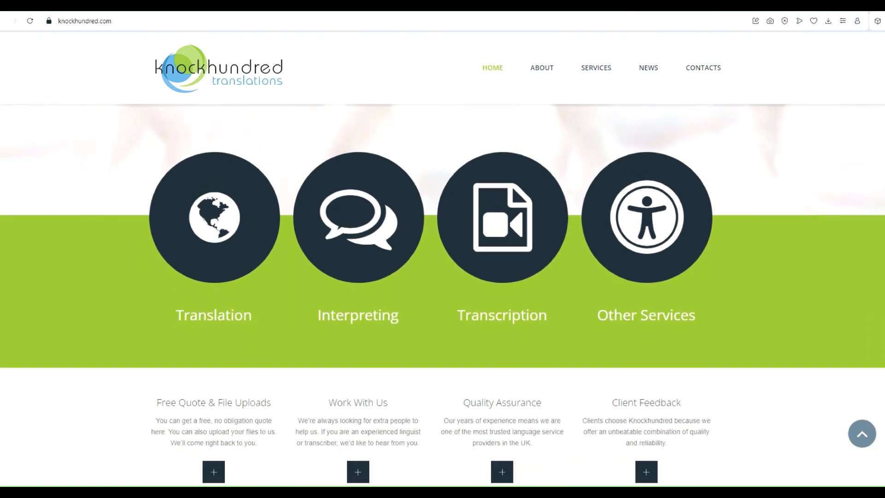
scroll(down, 3)
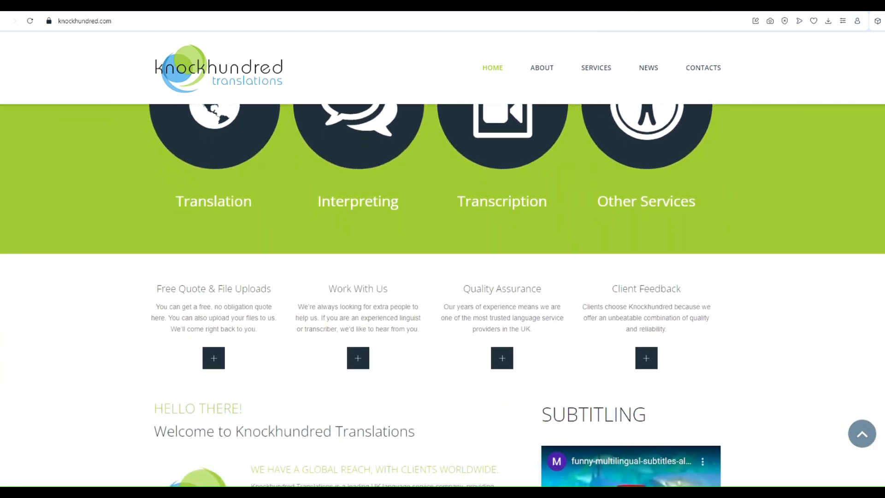
mouse_move(787, 162)
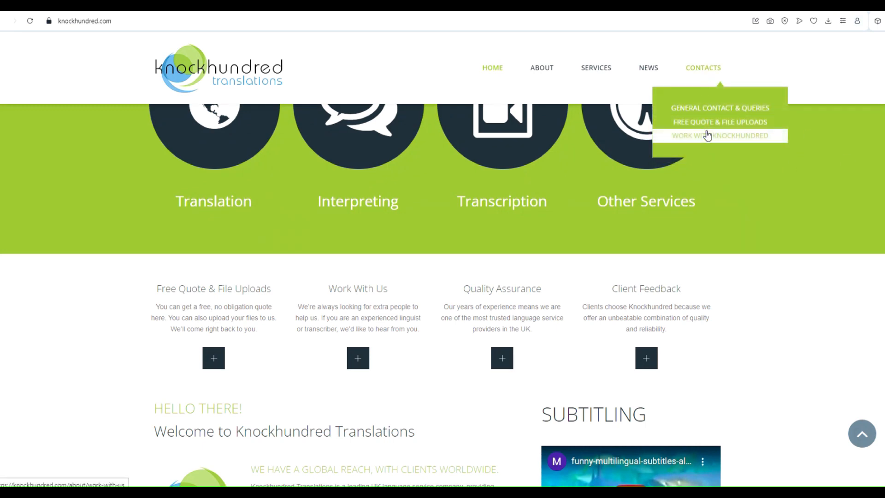
click(719, 136)
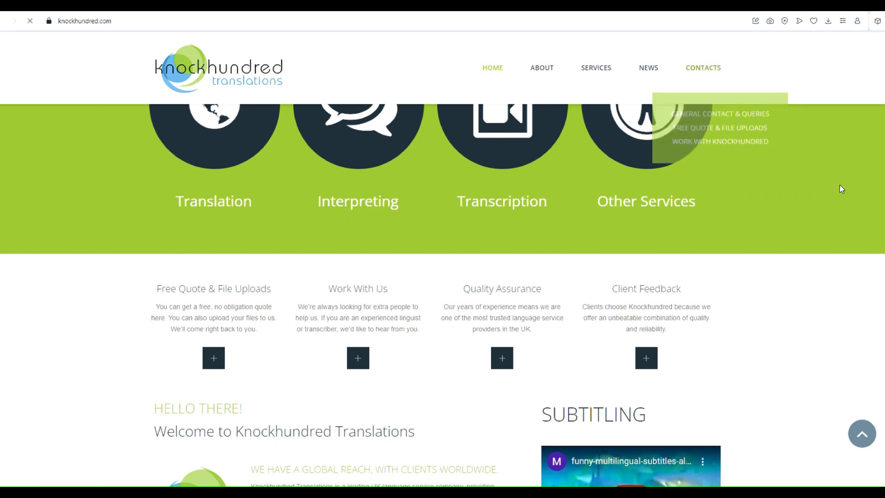
click(719, 141)
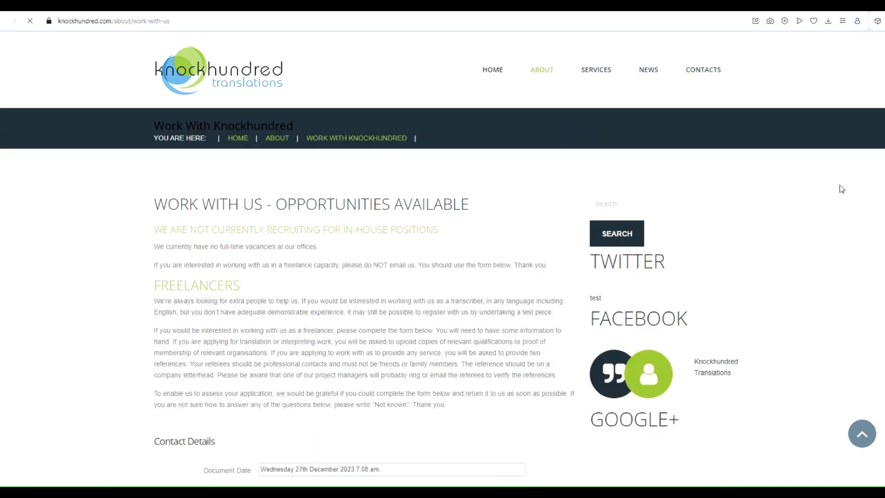